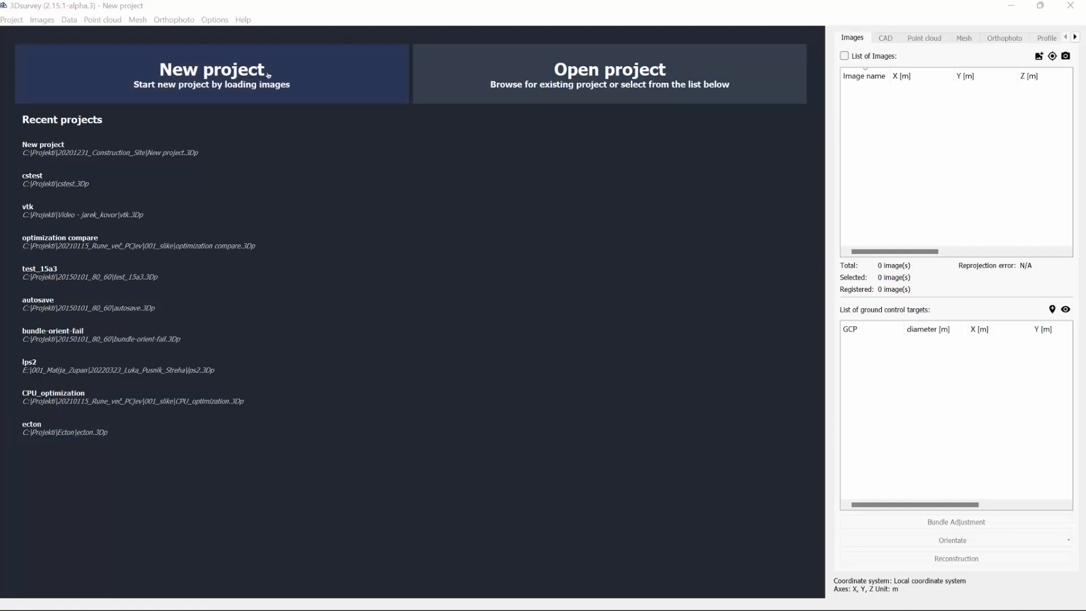
- Start a new project loading all 140 drone images from 20201231_Construction_Site
left_click(211, 75)
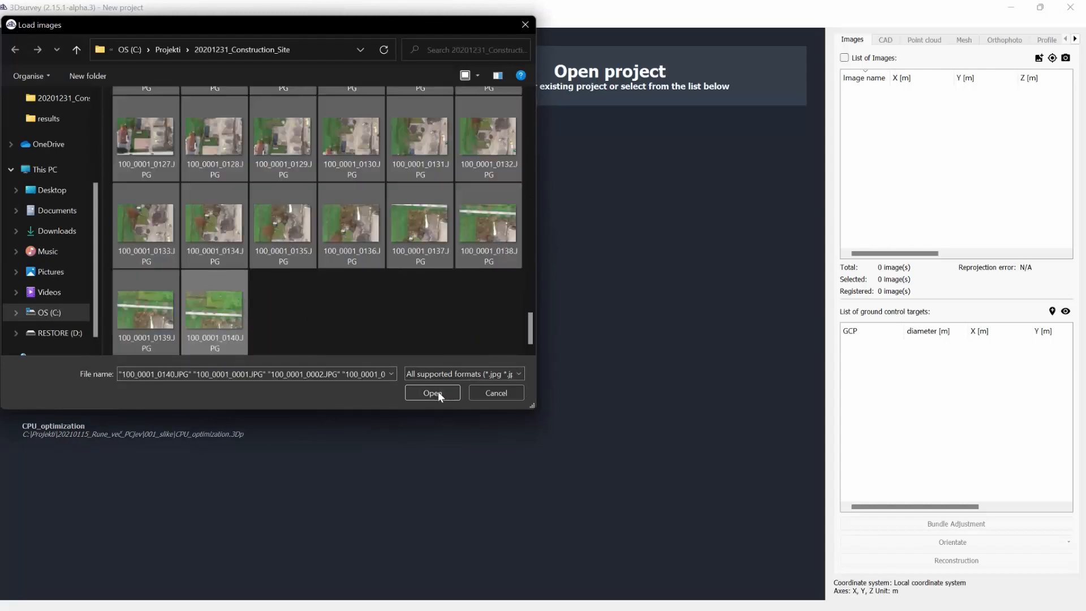
left_click(433, 392)
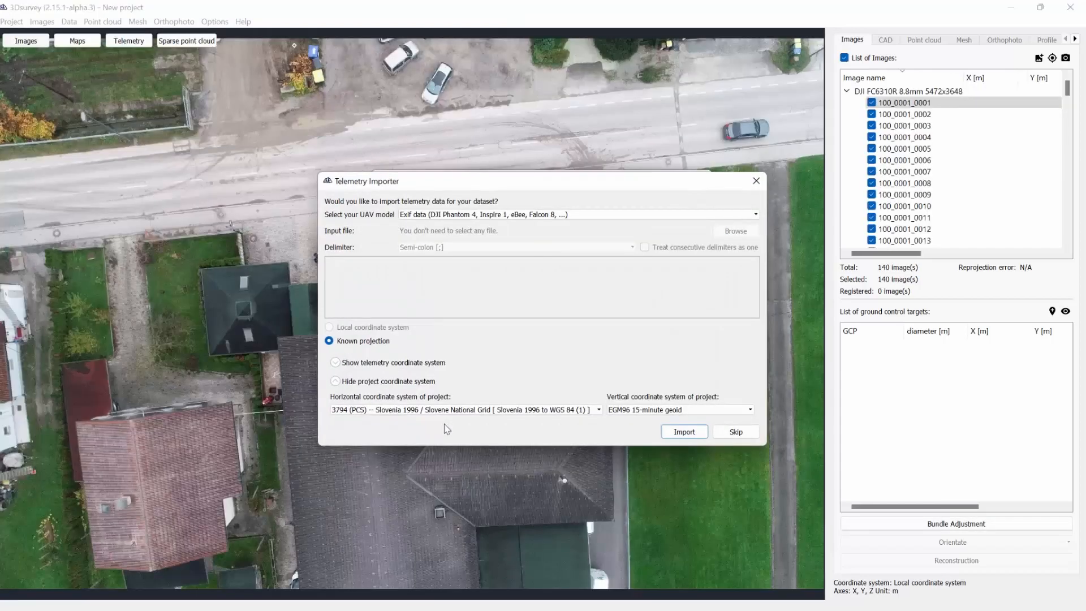
mouse_move(390, 250)
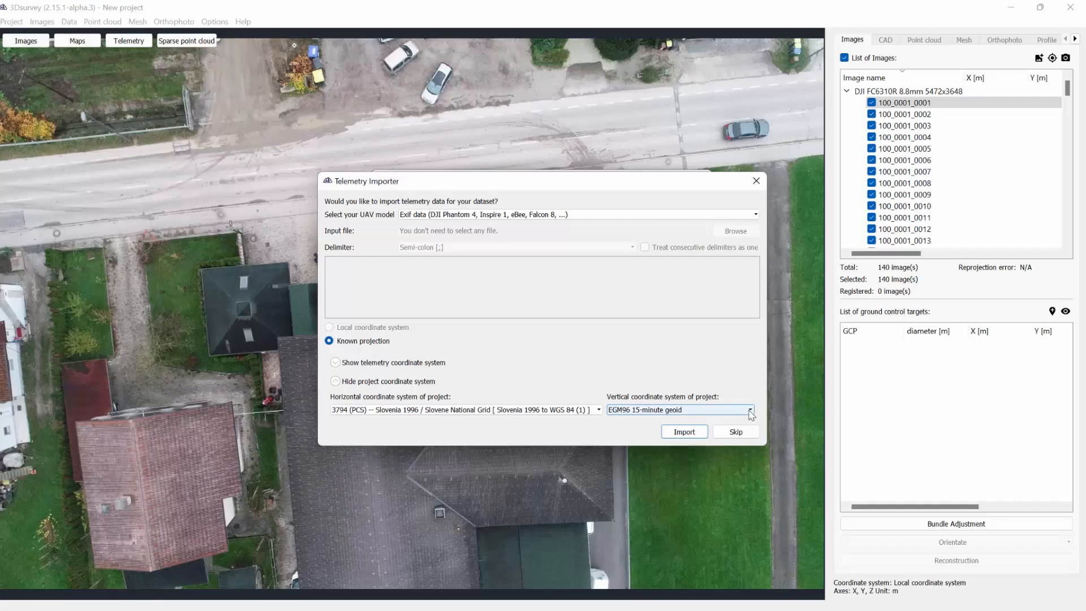
left_click(749, 409)
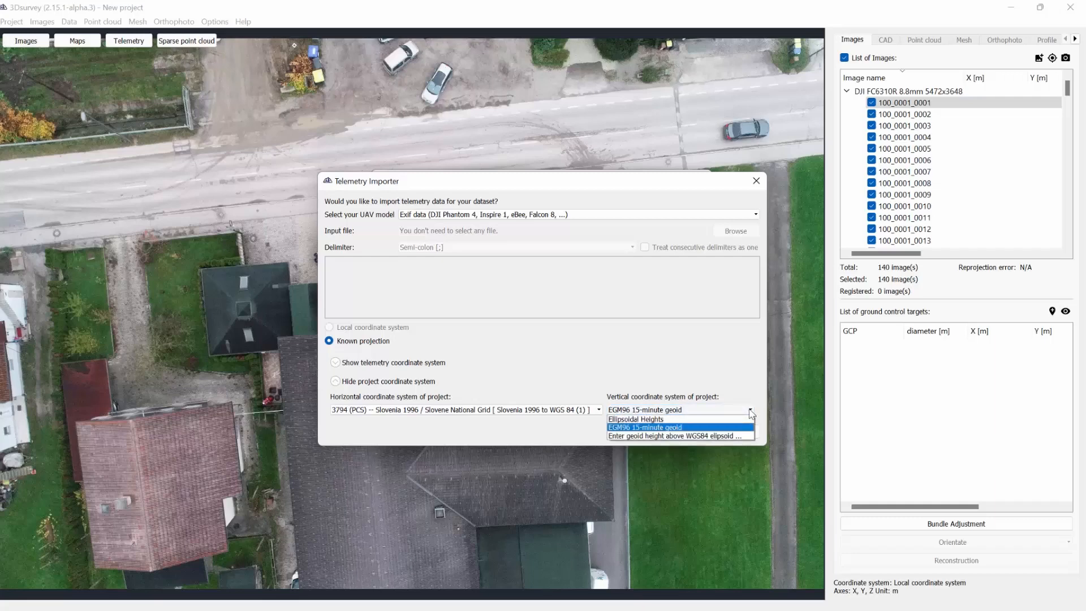
mouse_move(634, 418)
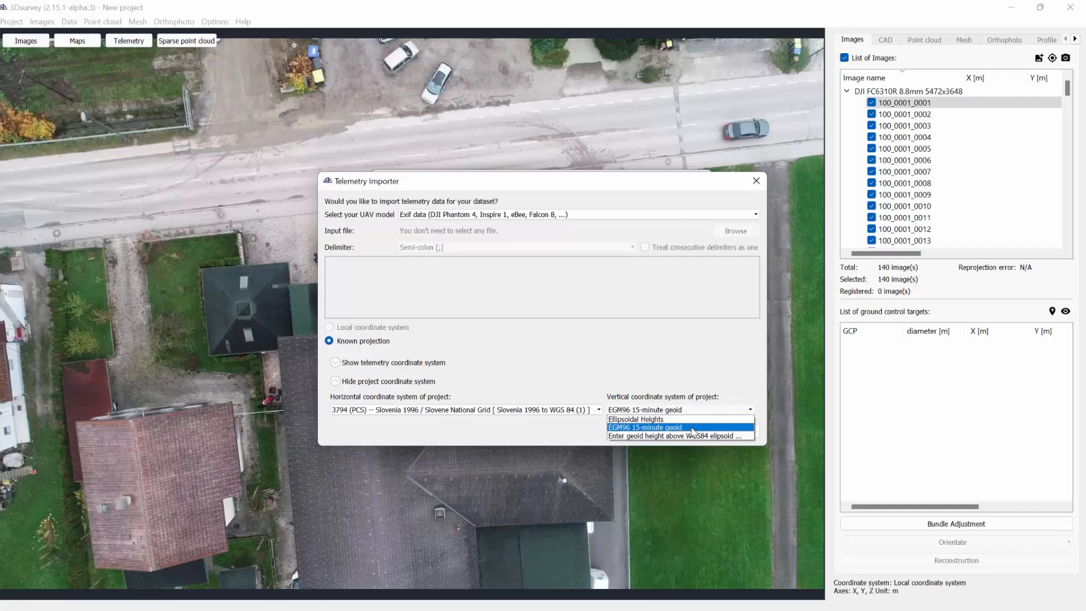
mouse_move(678, 435)
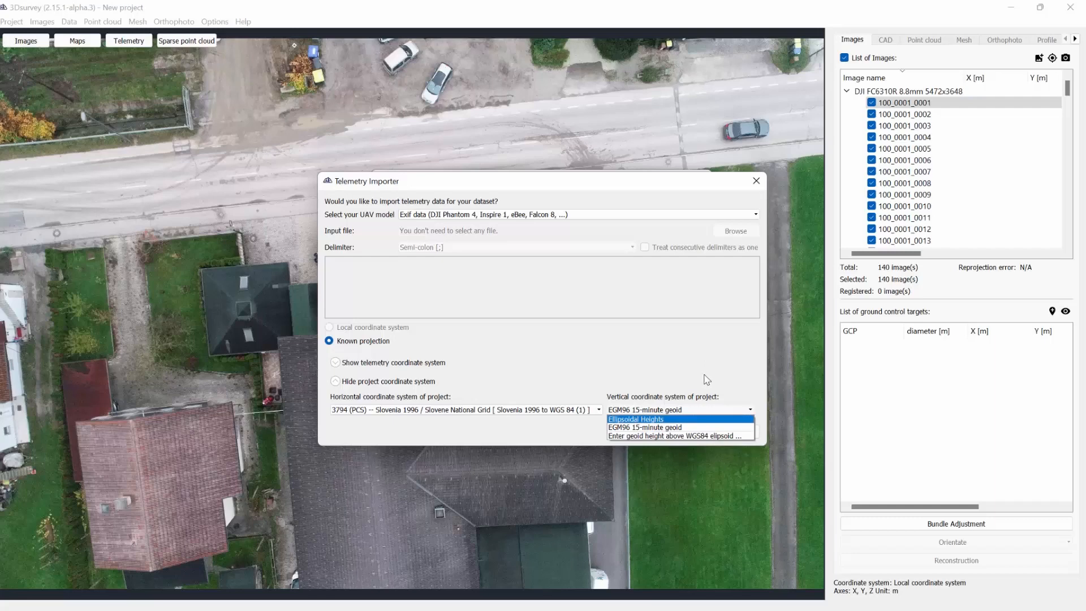
mouse_move(748, 382)
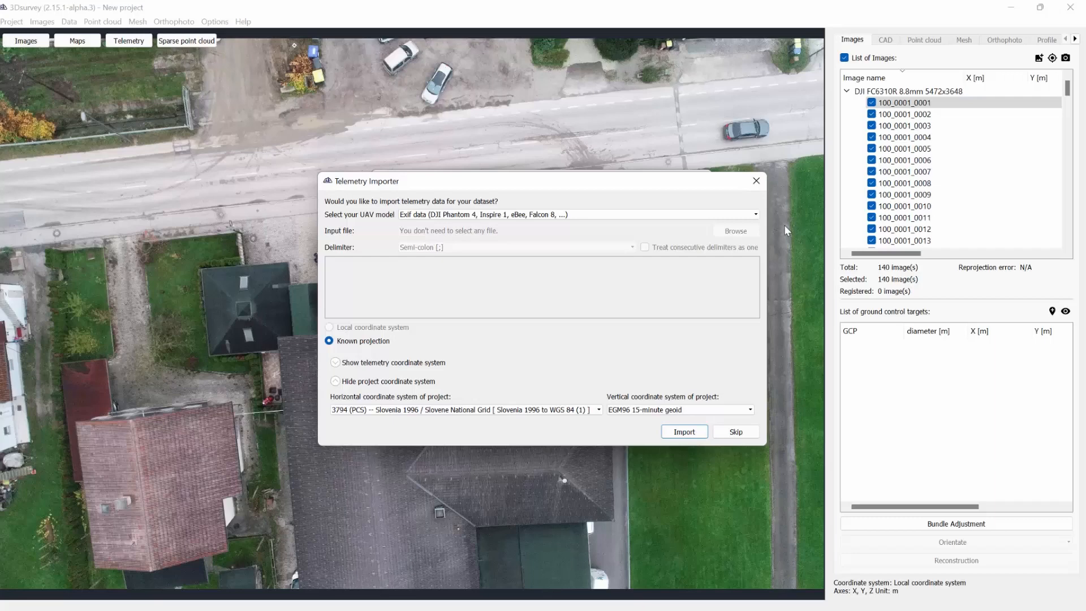
- Dismiss the Telemetry Importer and save the project as 'geoid tutoria' in the construction site folder
left_click(11, 21)
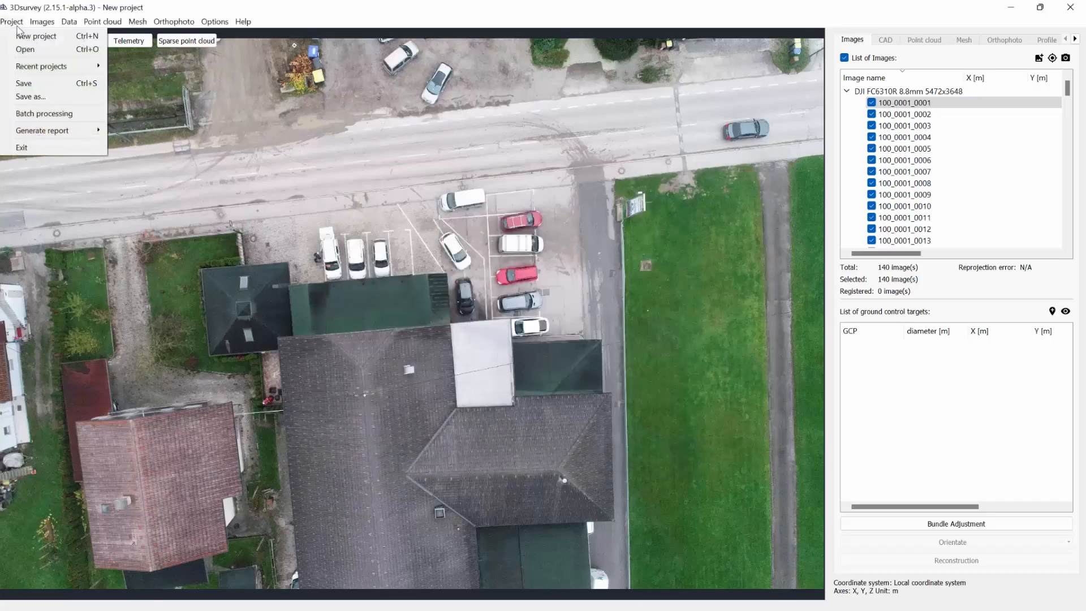
left_click(31, 96)
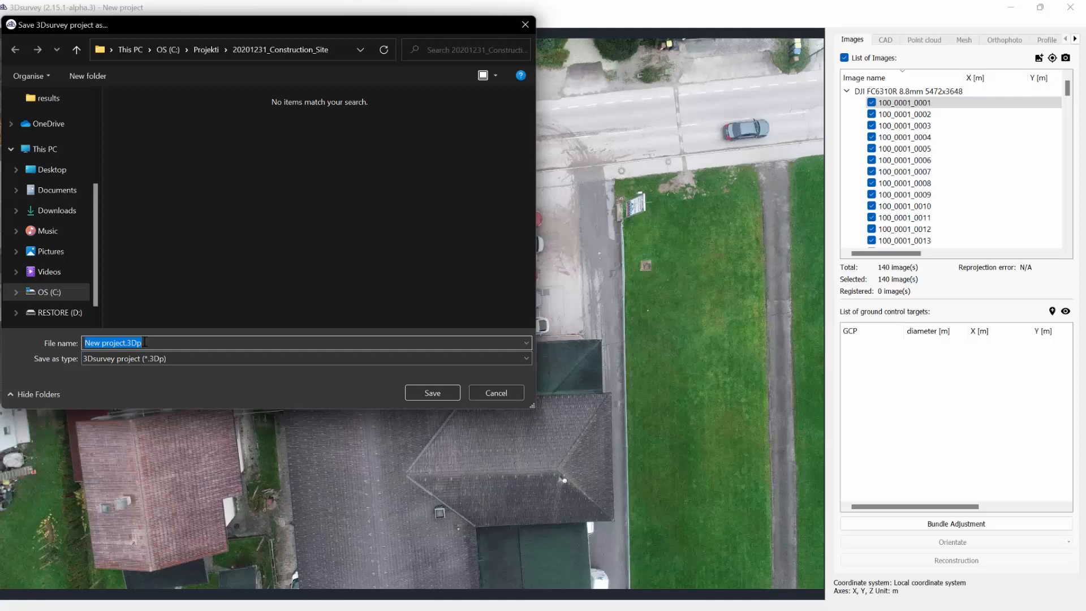
type("geoid")
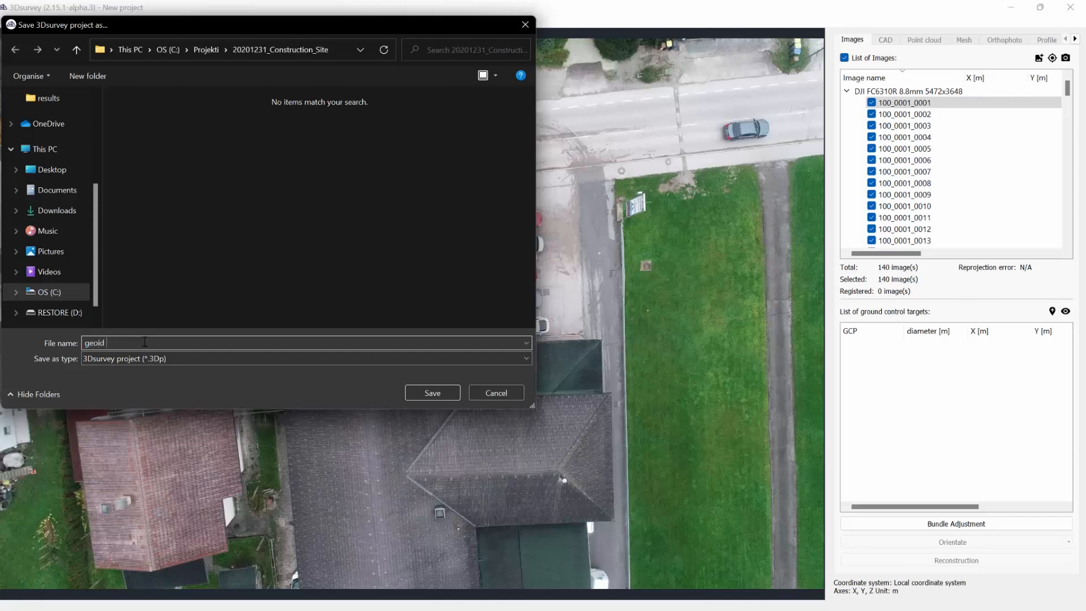
type("tutoria")
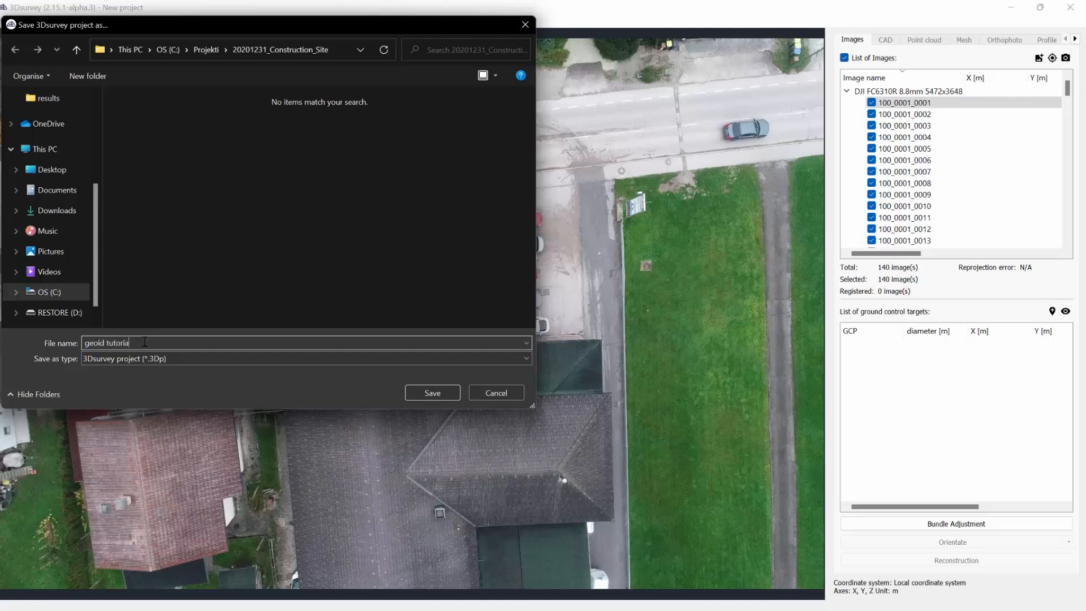
left_click(431, 392)
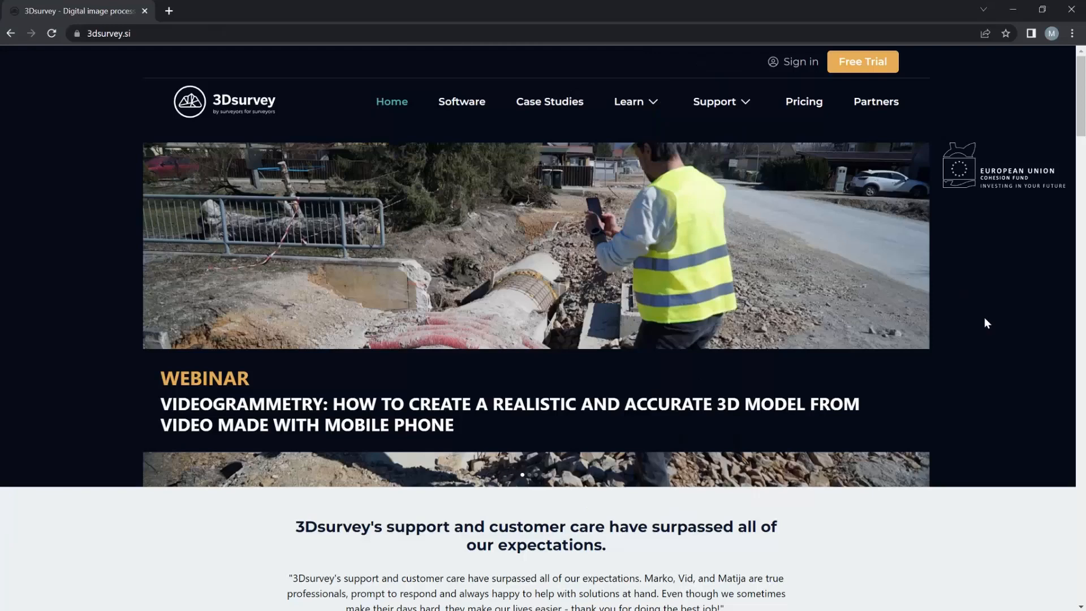
- Sign in to the 3Dsurvey website account
left_click(800, 61)
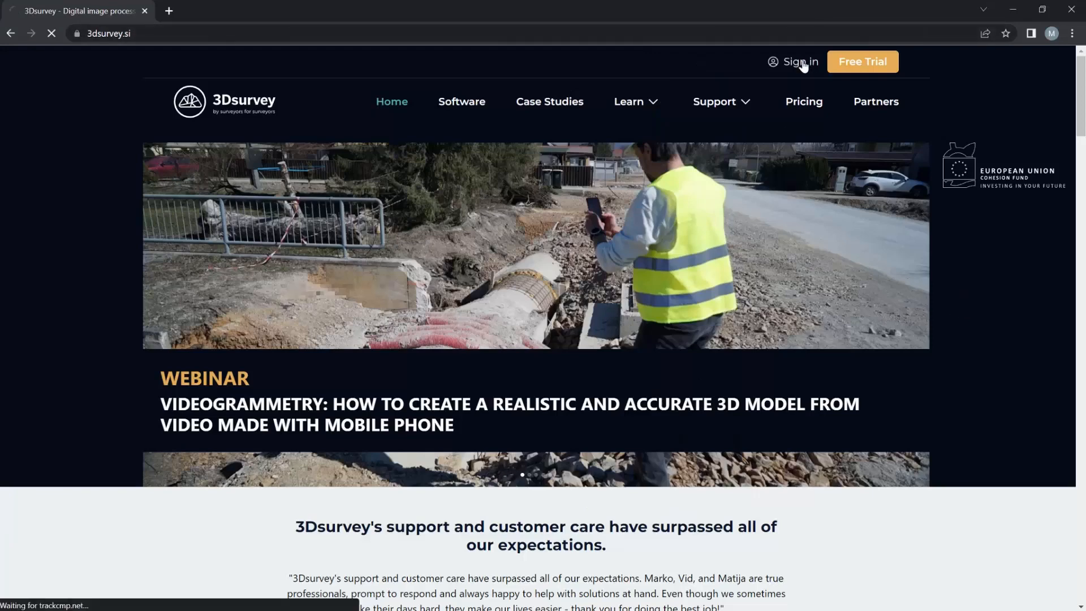
left_click(799, 61)
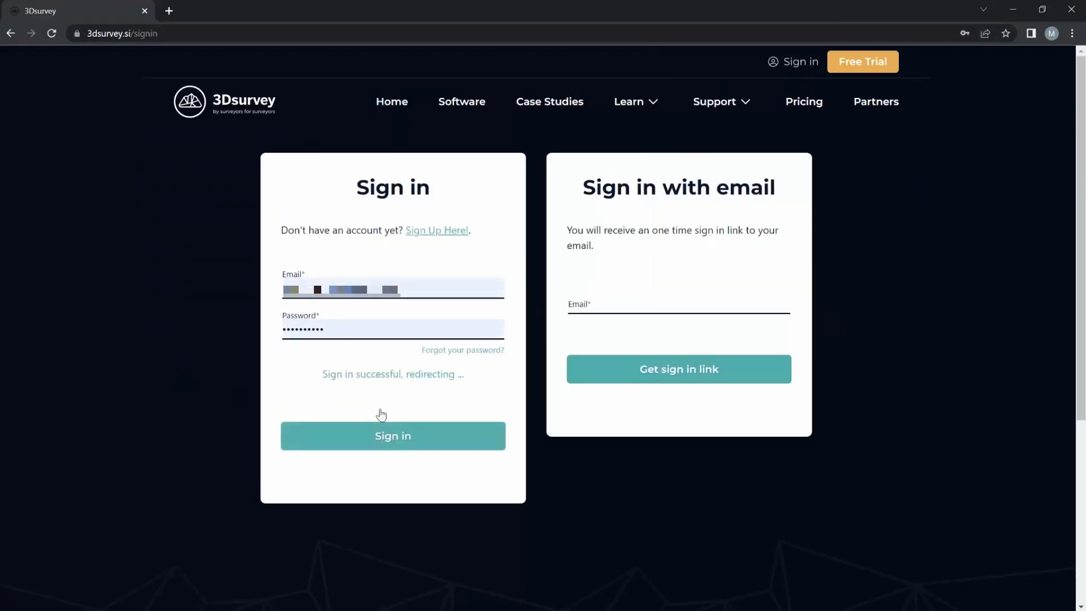
left_click(393, 436)
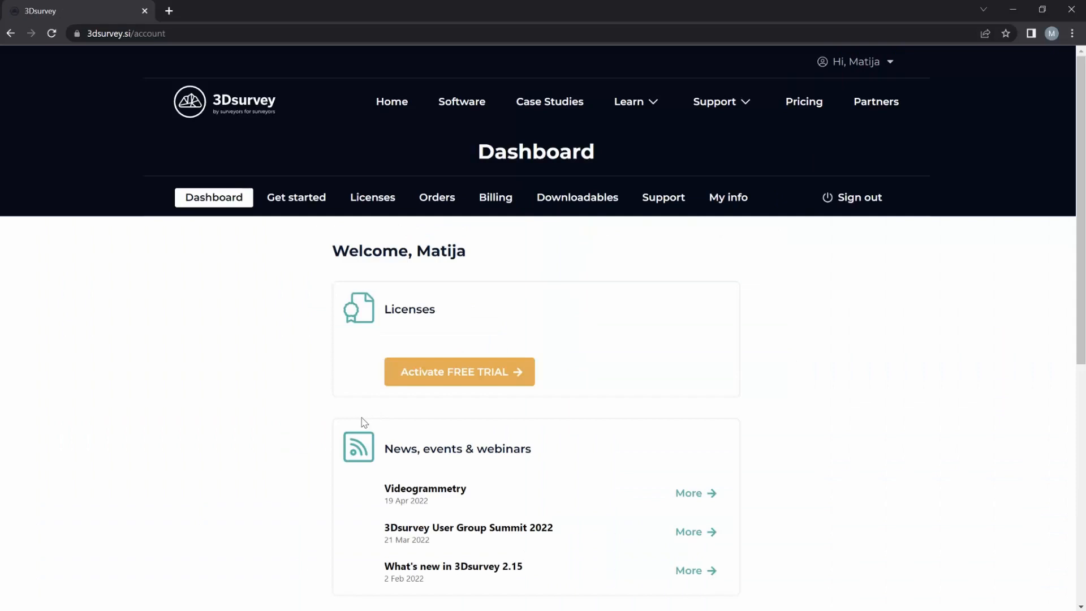
mouse_move(295, 196)
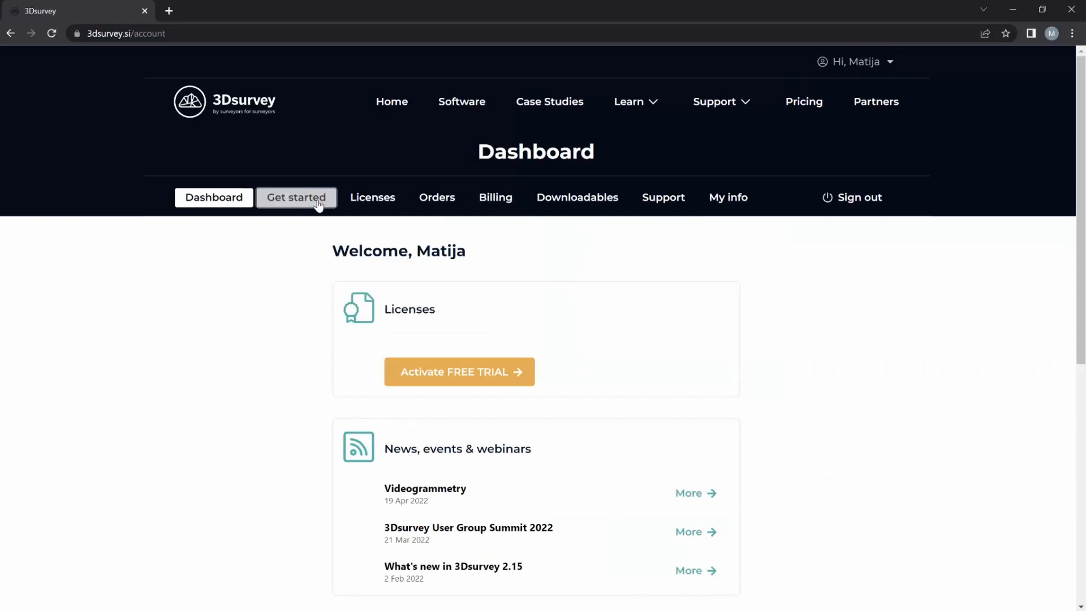
- Show the Downloadables page scrolled to the GeoID regional folders
left_click(576, 197)
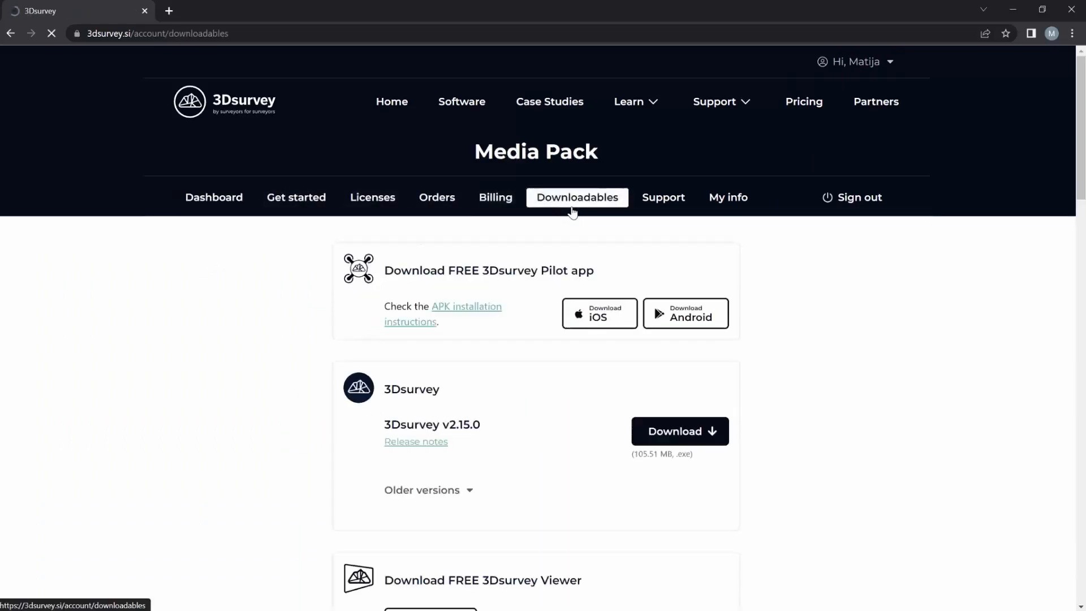
scroll("down", 3)
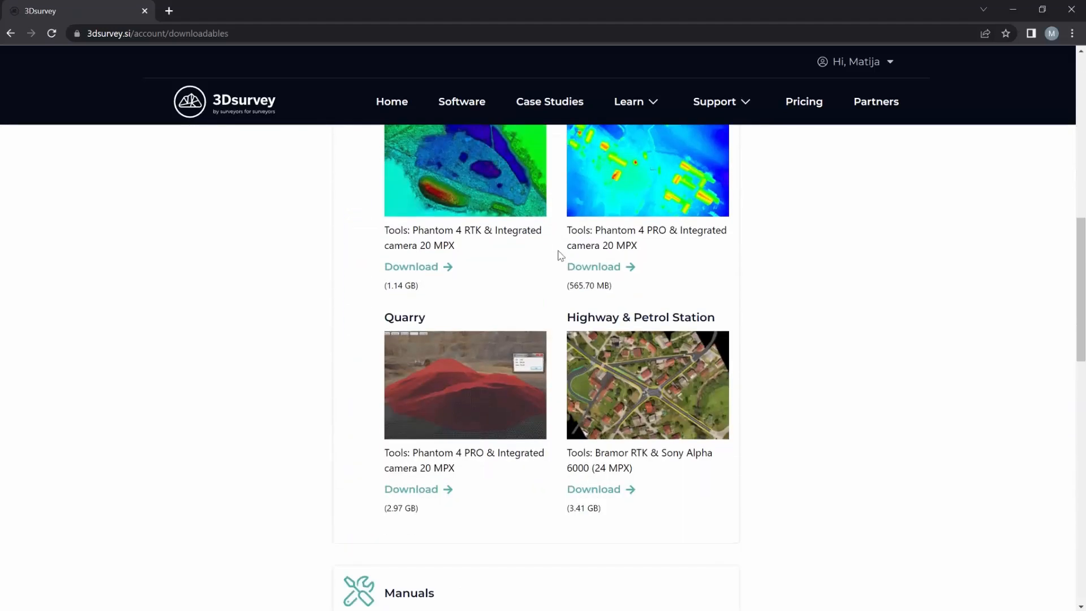
scroll("down", 3)
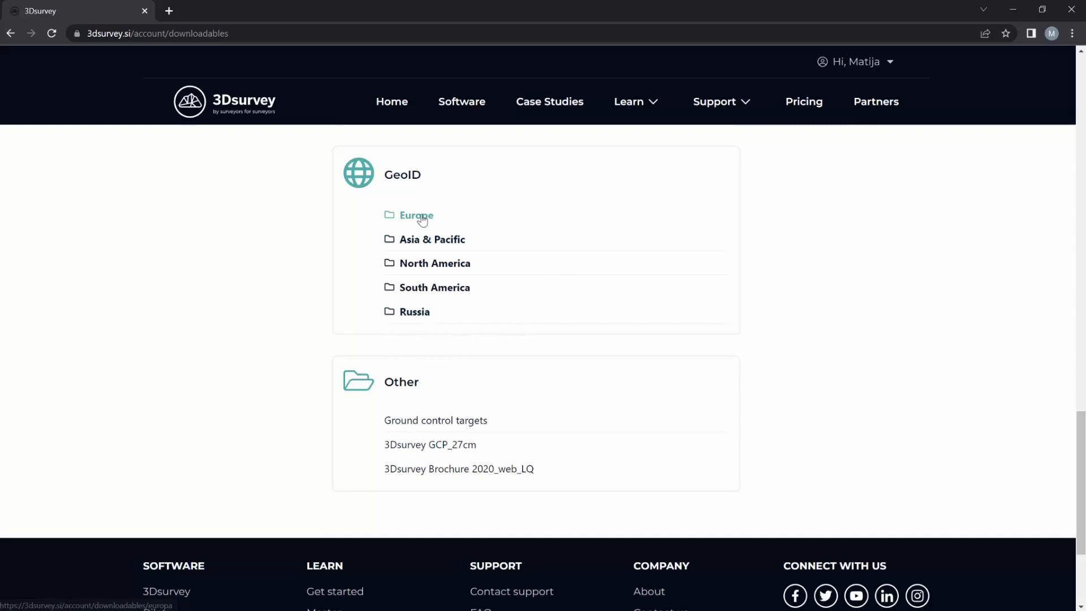
- Download the Slovenia AGM2000 geoid zip from the Europe GeoID downloads
left_click(416, 215)
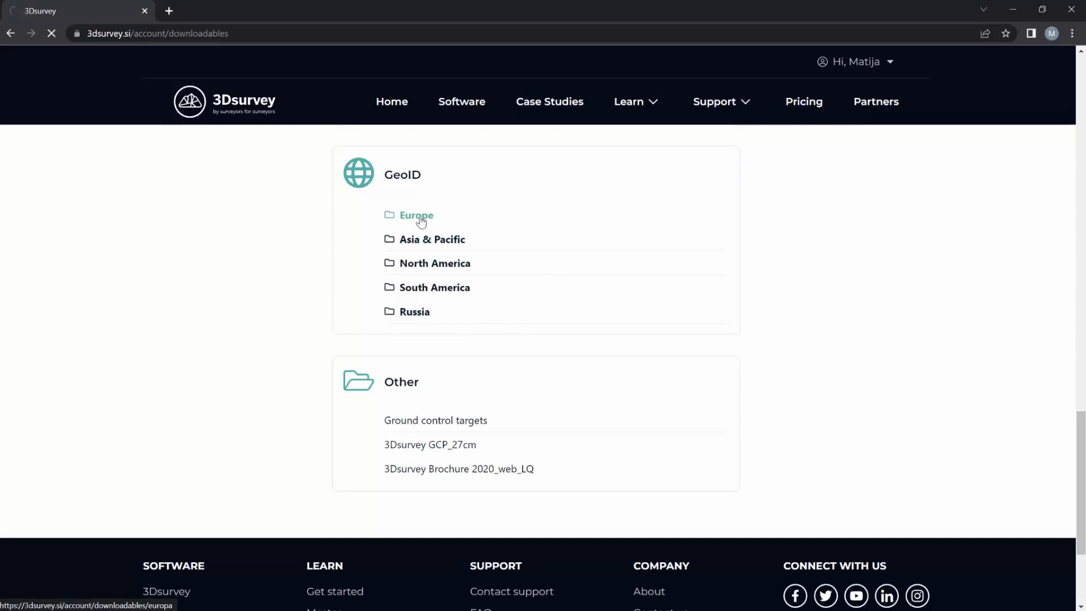
left_click(417, 215)
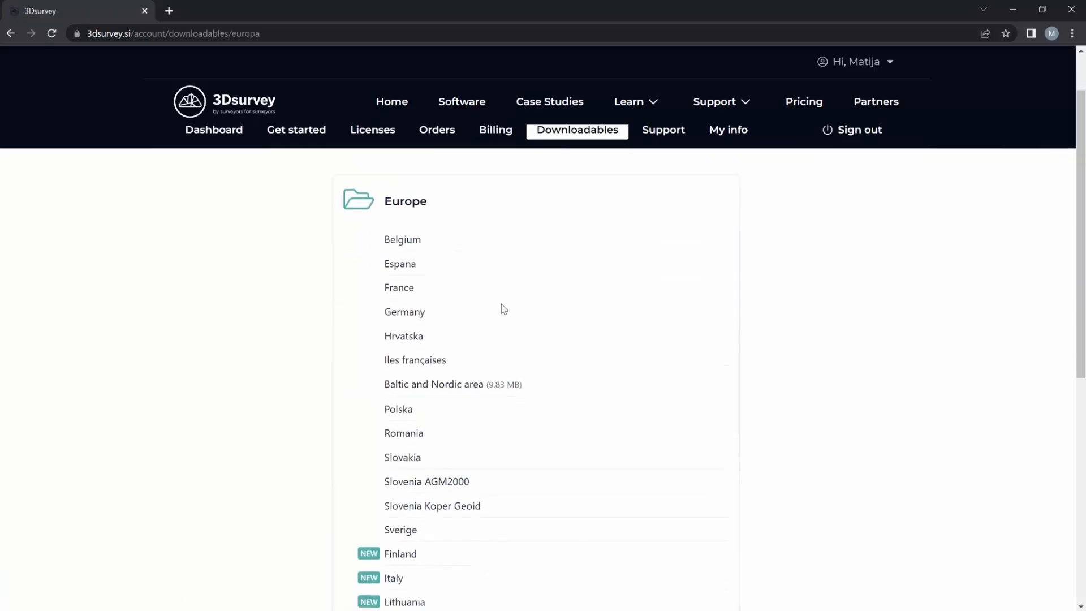
scroll("down", 3)
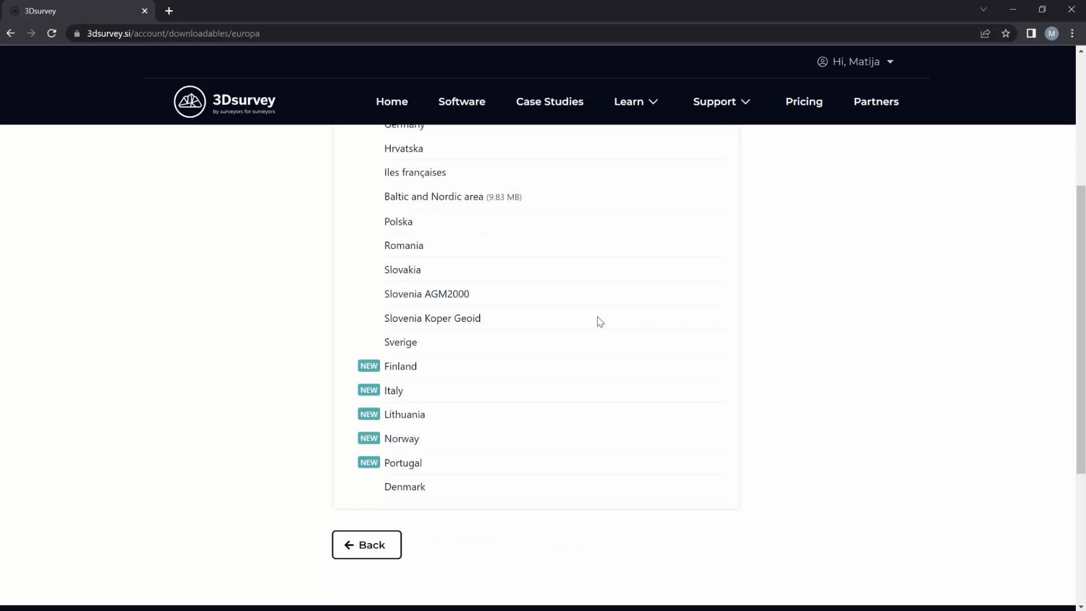
mouse_move(480, 286)
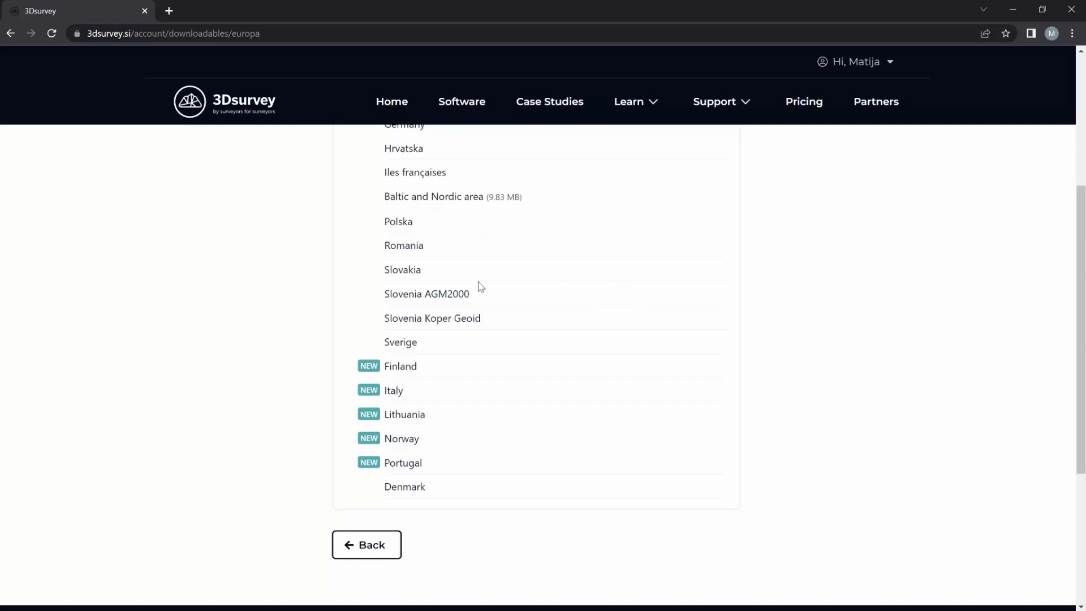
left_click(427, 294)
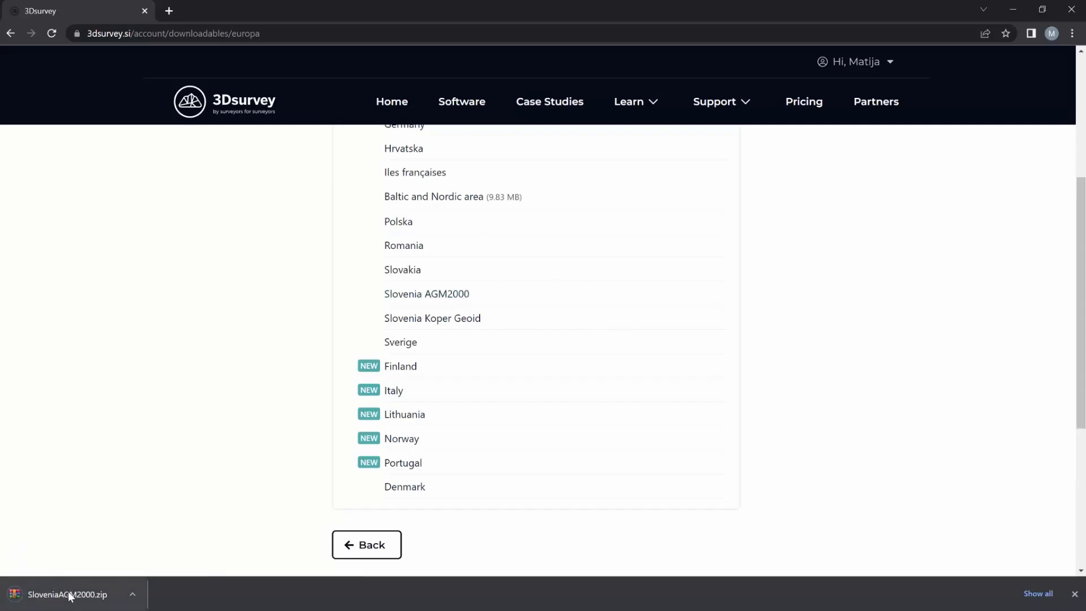
- Extract the downloaded SloveniaAGM2000.zip in WinRAR
left_click(67, 594)
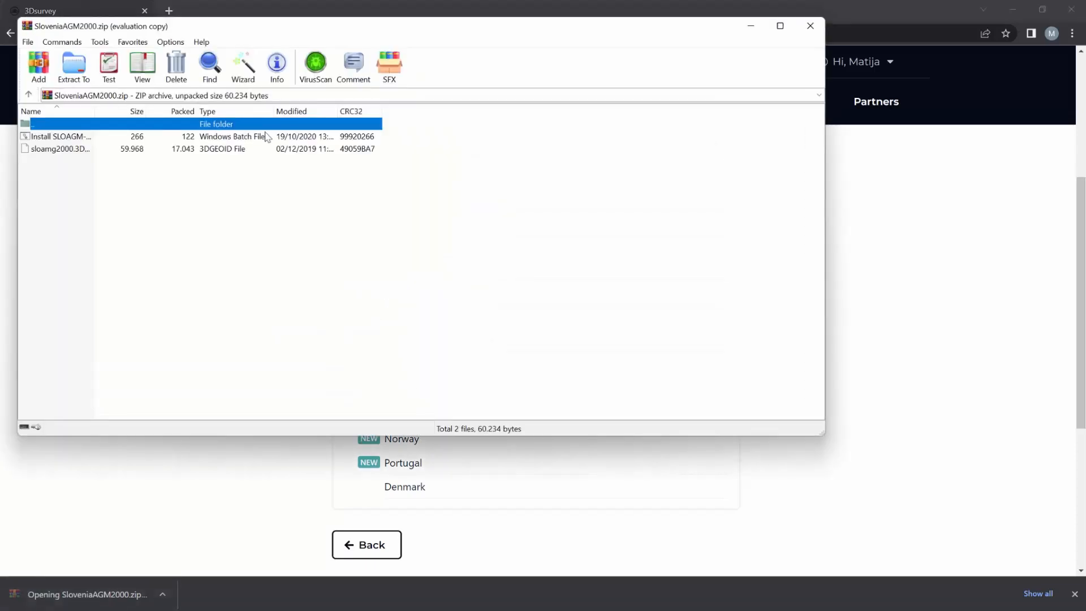
left_click(72, 66)
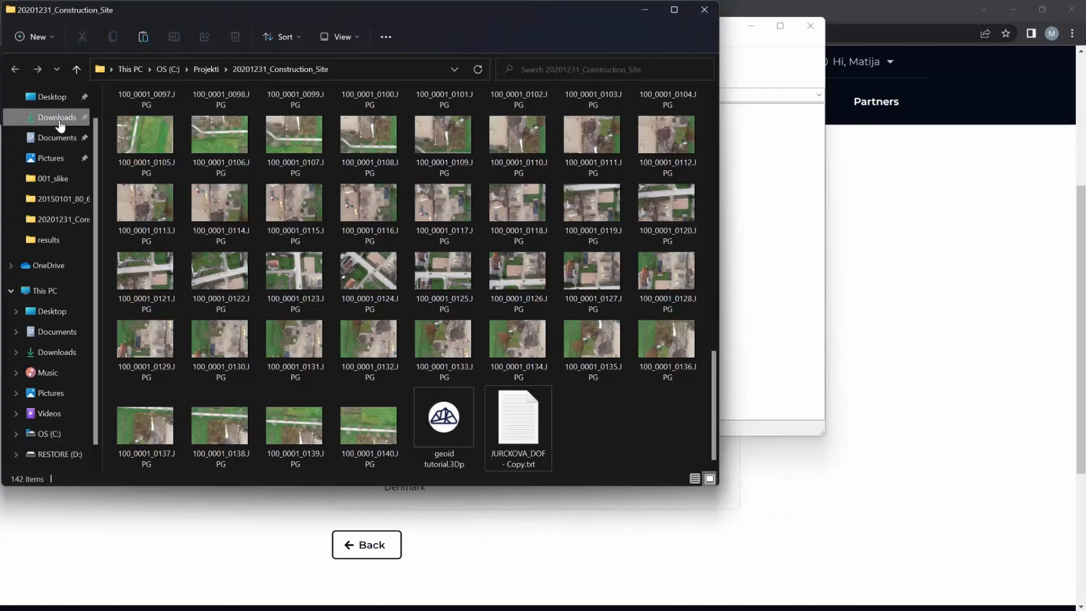
- Run the Install .bat from the extracted SloveniaAGM2000 folder in Downloads and close the finished console
left_click(57, 117)
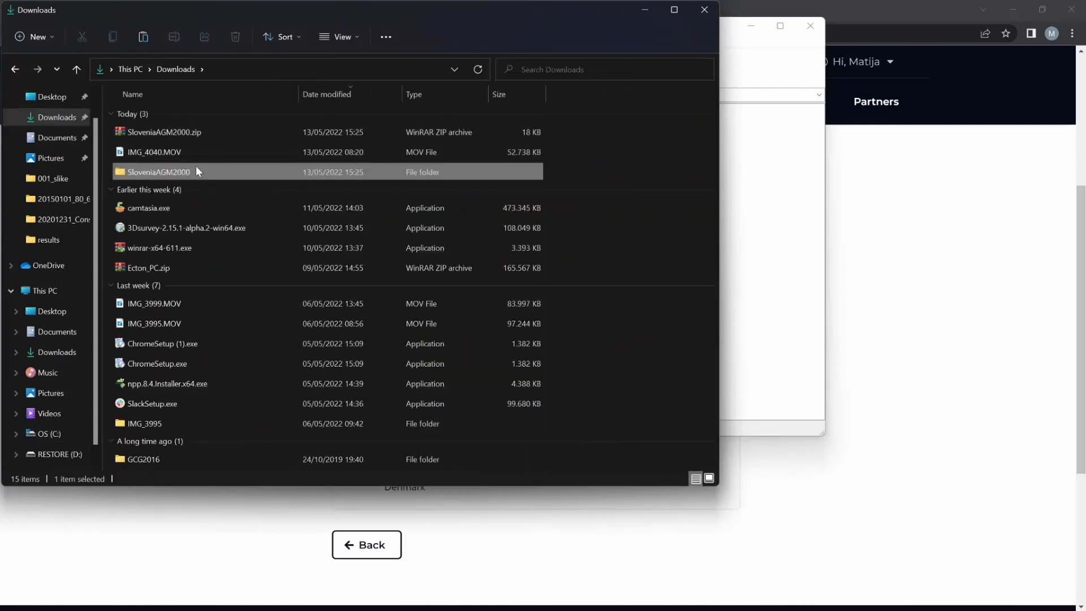
double_click(157, 172)
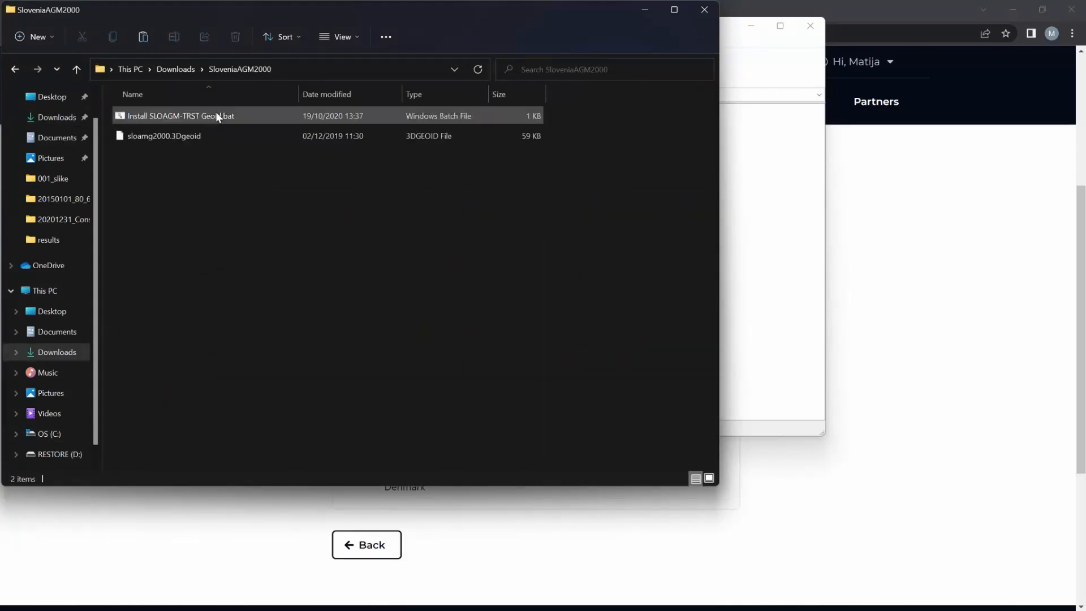
double_click(178, 115)
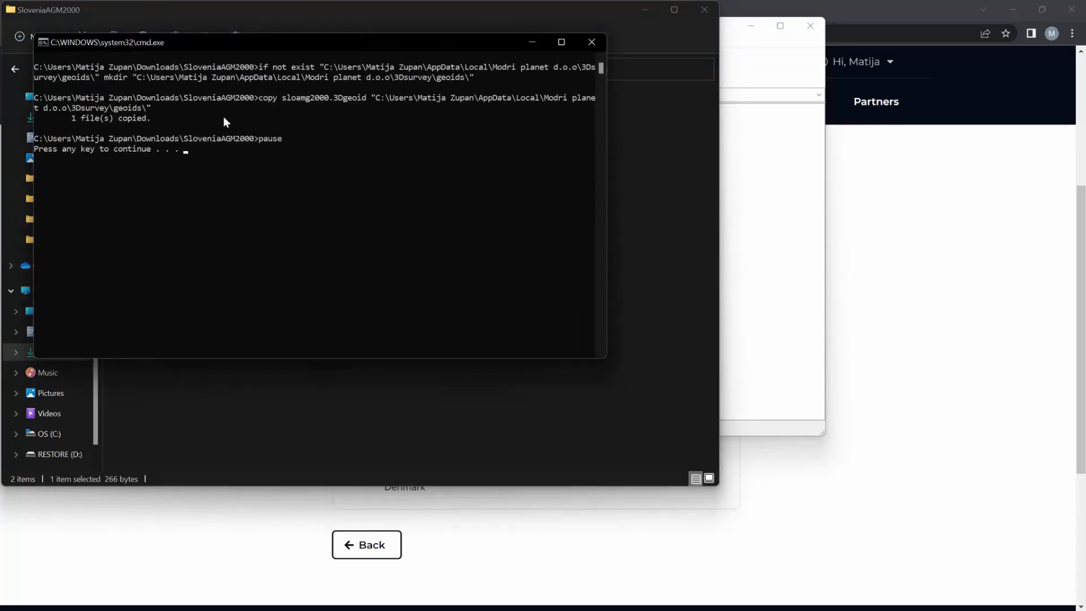
key("enter")
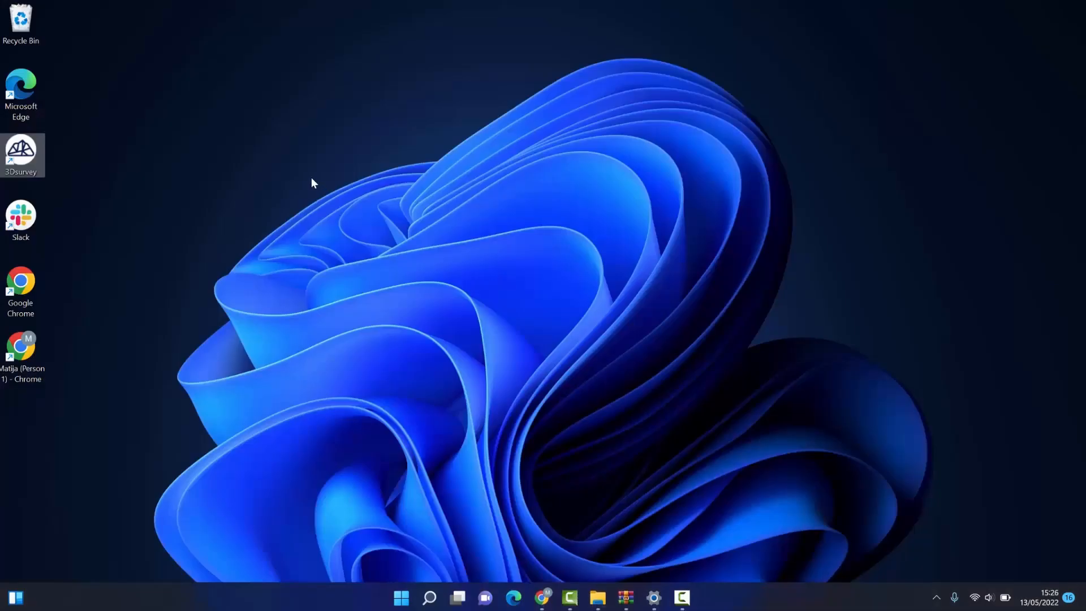
- Launch 3Dsurvey from the desktop and reopen the geoid tutorial project from Recent projects
double_click(20, 151)
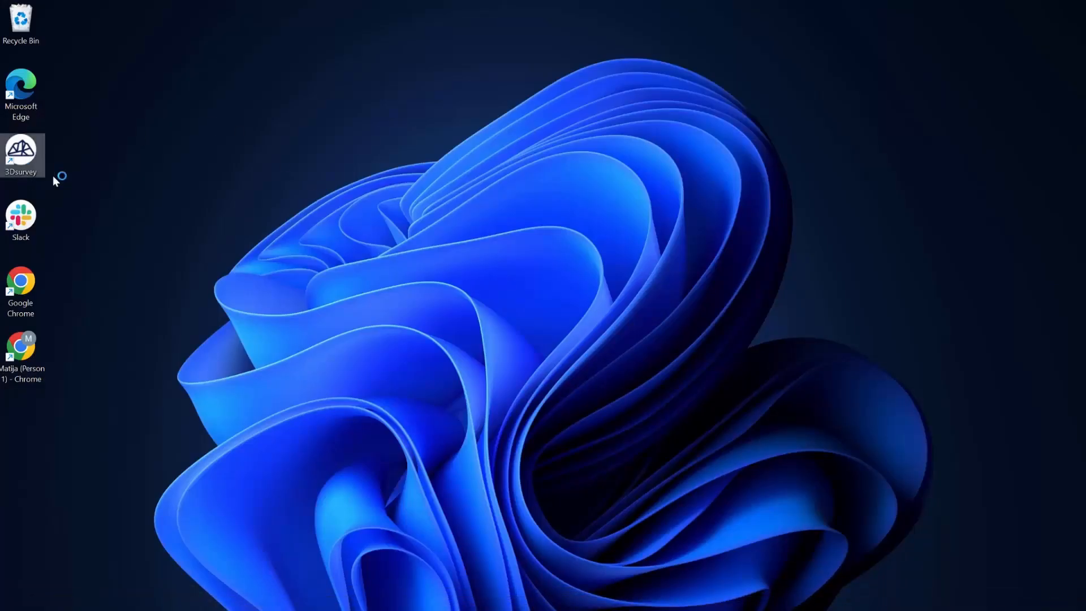
double_click(20, 154)
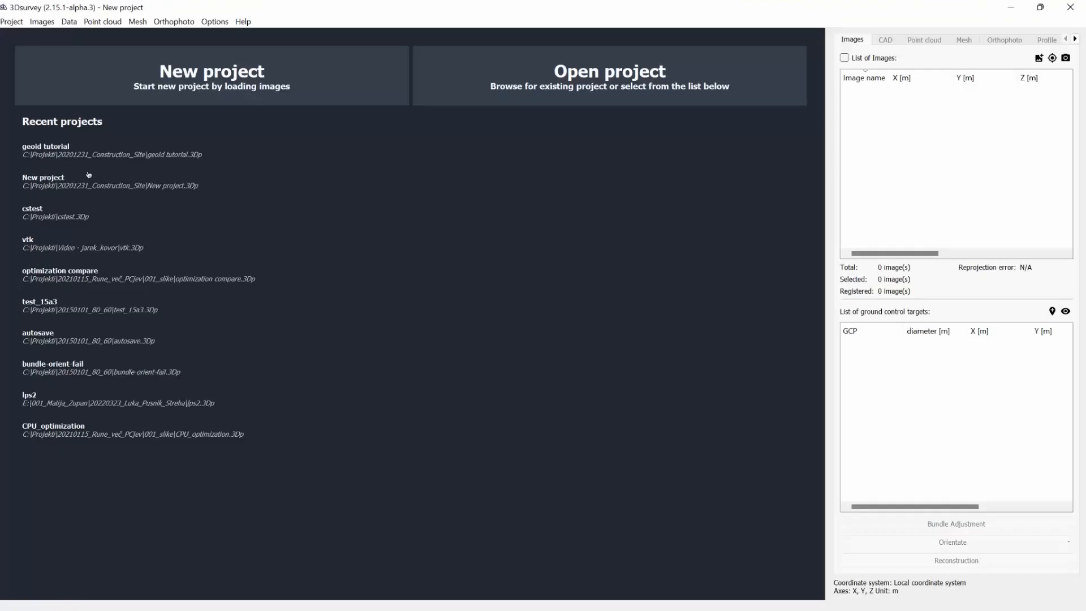
left_click(111, 149)
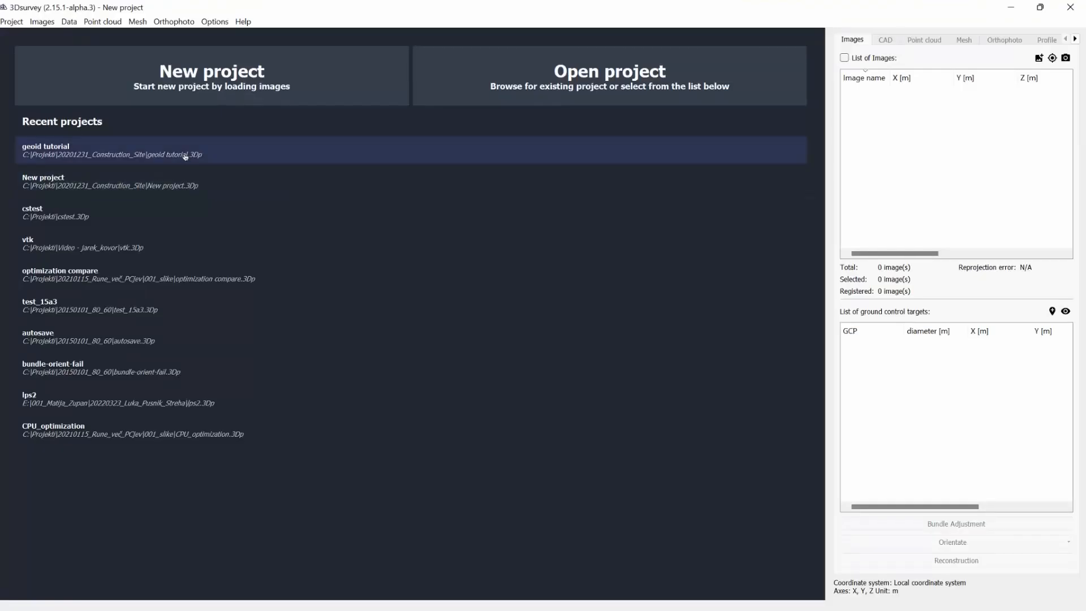
double_click(111, 149)
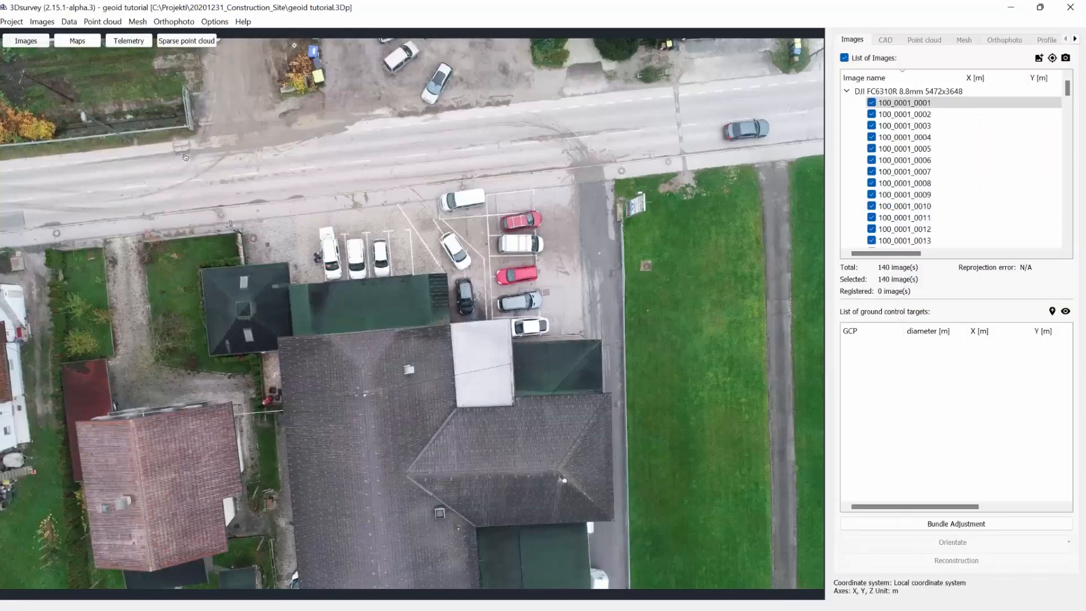
left_click(905, 160)
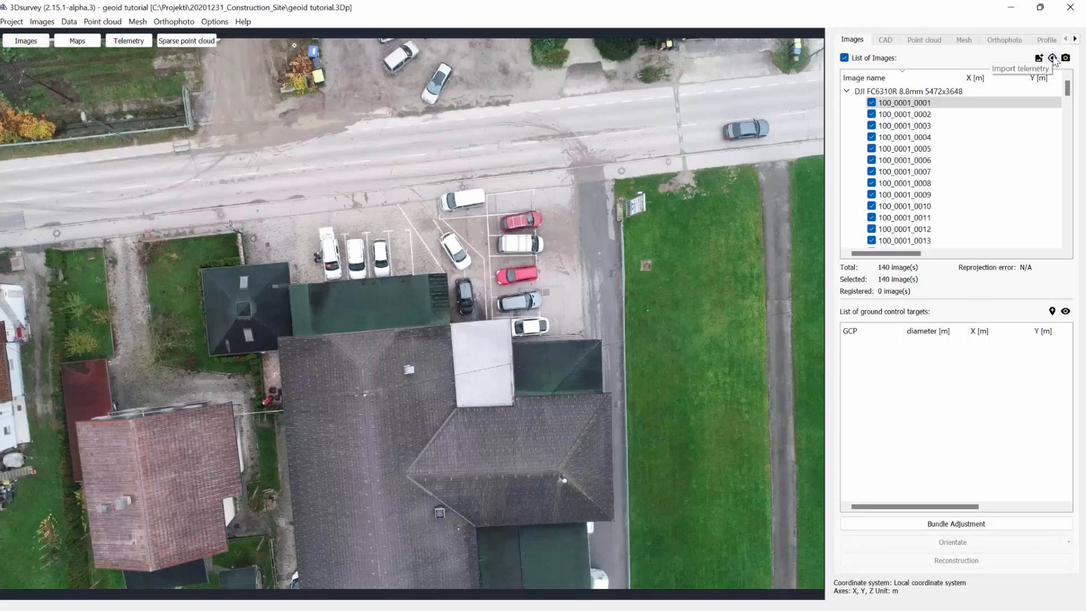
- Import telemetry with SLOVENIA AGM2000 as the vertical coordinate system
left_click(1052, 57)
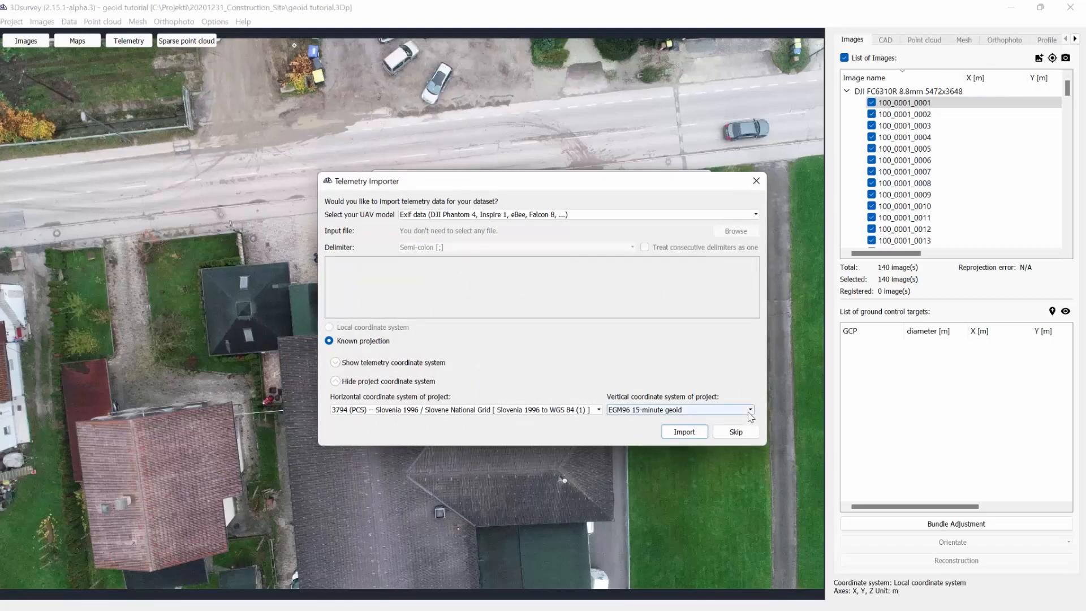
left_click(748, 409)
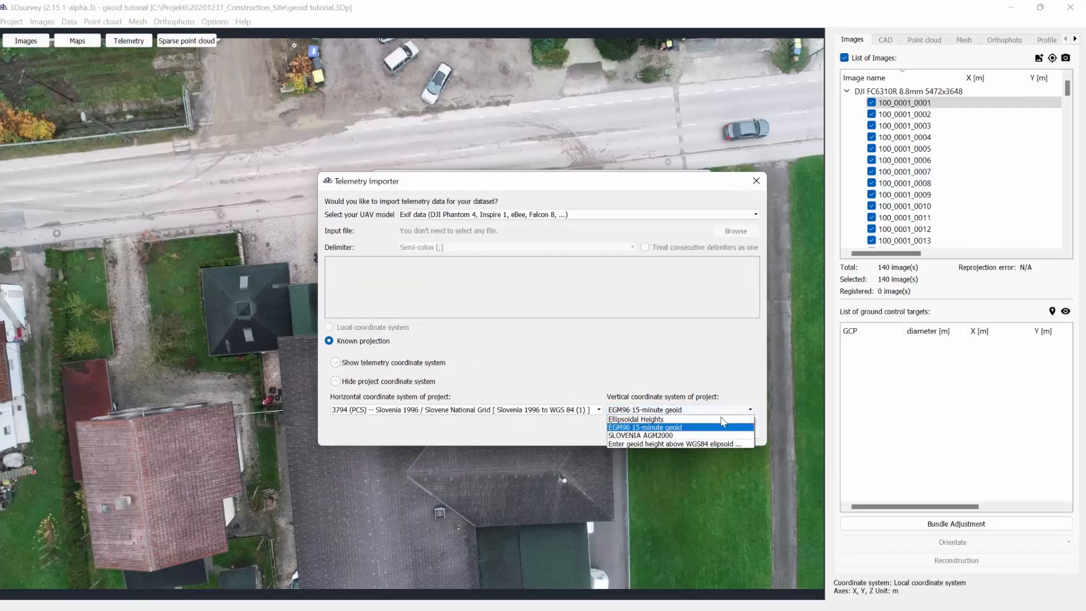
left_click(635, 434)
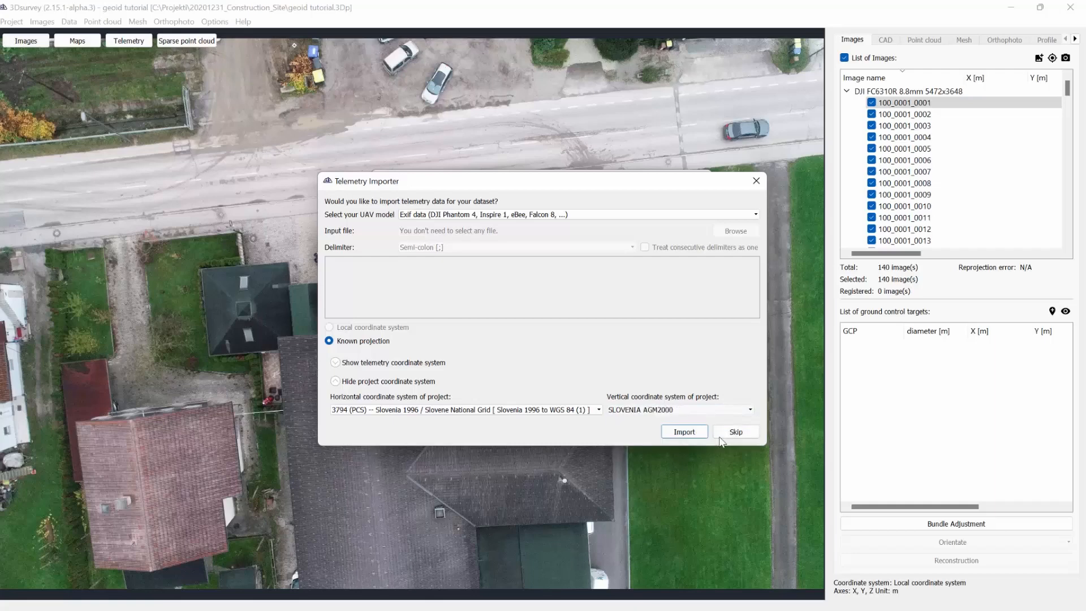
left_click(683, 431)
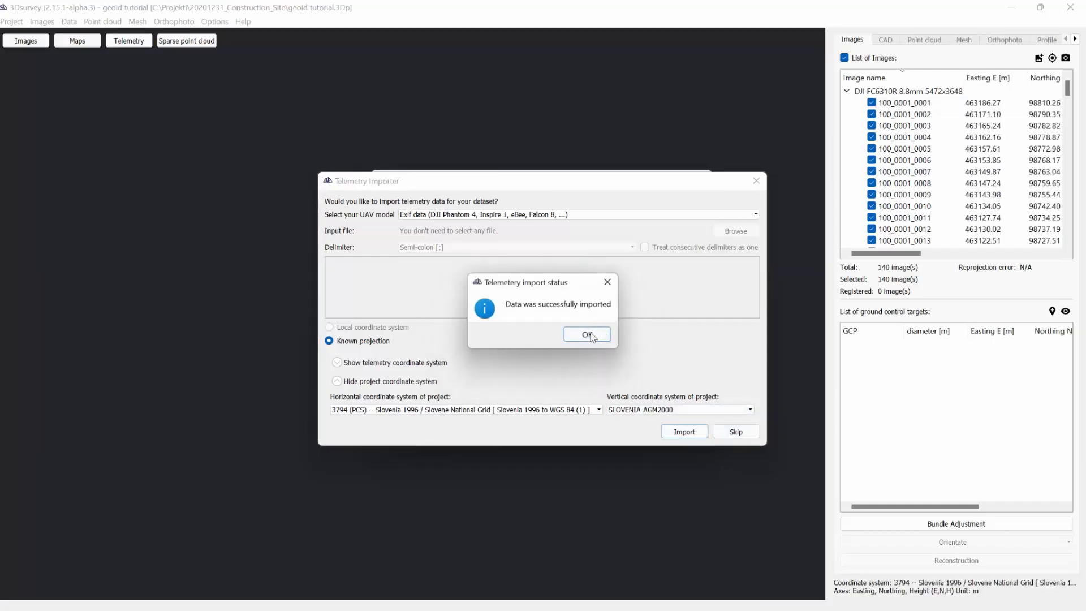
- Acknowledge the import status message to reveal the telemetry table in Slovene National Grid
left_click(587, 334)
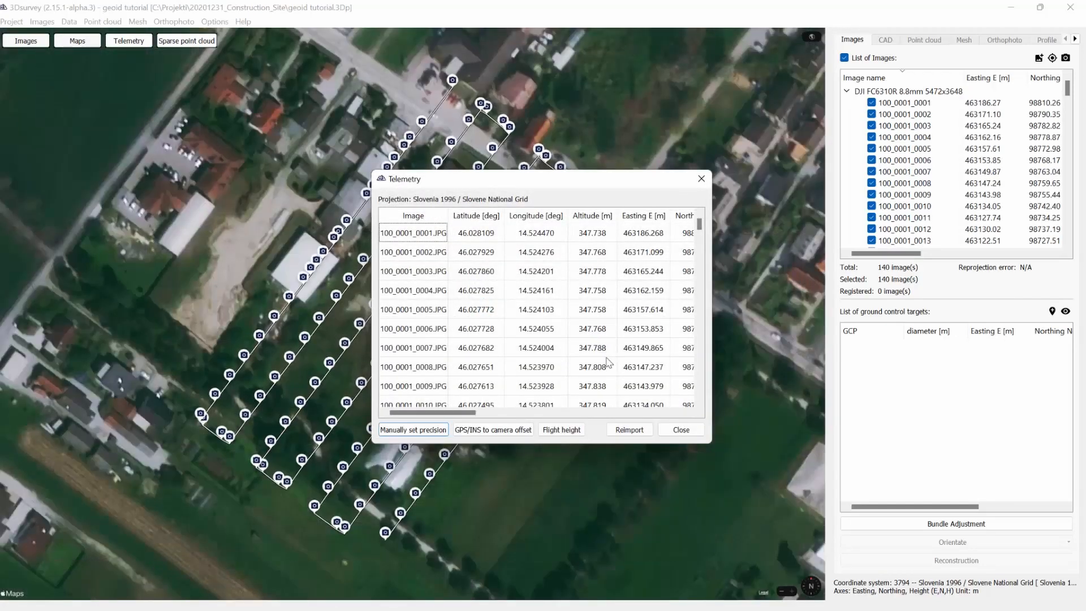
mouse_move(656, 428)
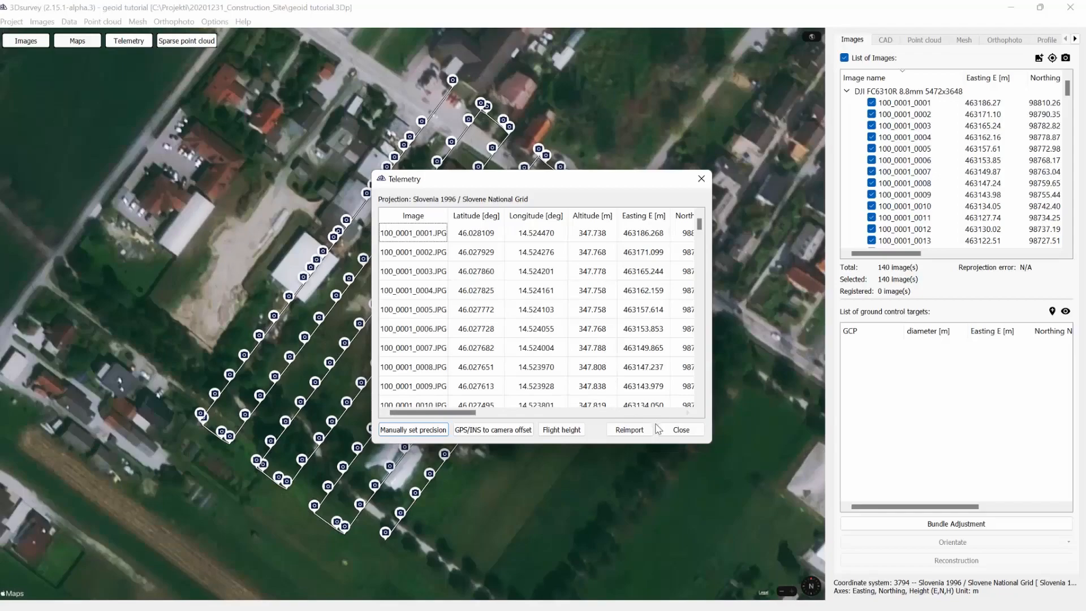